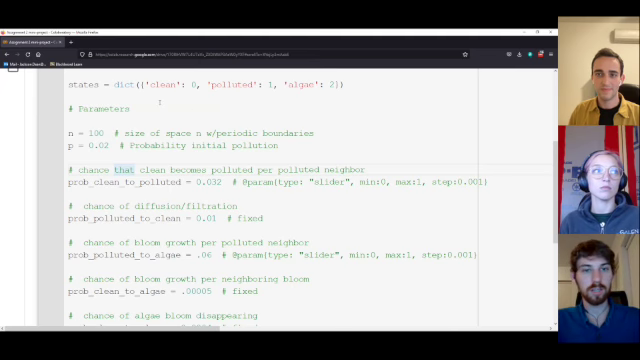
- Scroll past the pollution and algae probability parameters to the colors list and def initialize(n, p)
{"action": "scroll", "scroll_direction": "down", "scroll_amount": 3}
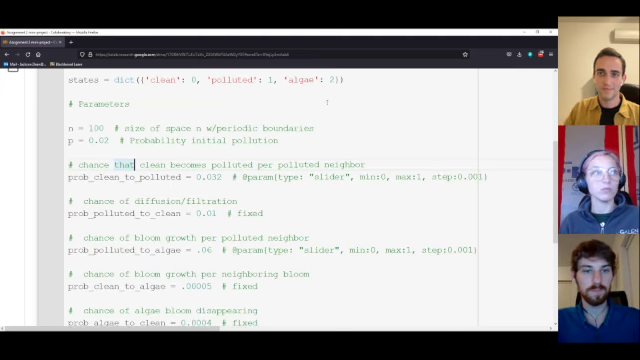
{"action": "scroll", "scroll_direction": "down", "scroll_amount": 3}
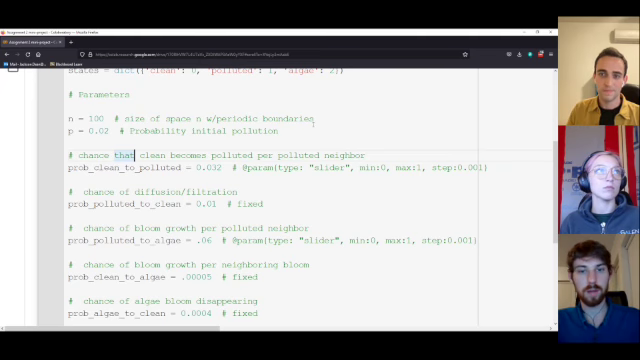
{"action": "scroll", "scroll_direction": "up", "scroll_amount": 3}
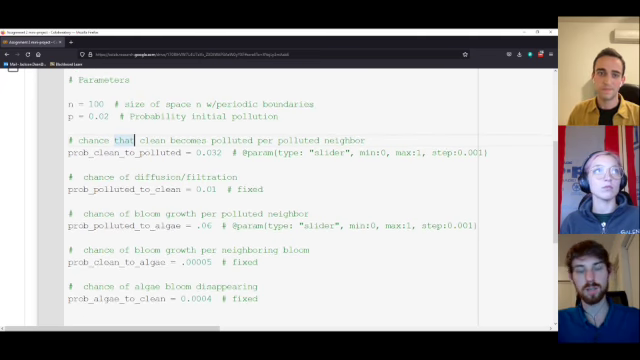
{"action": "scroll", "scroll_direction": "down", "scroll_amount": 3}
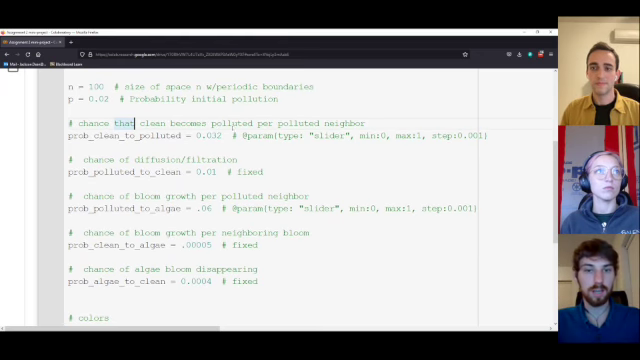
{"action": "scroll", "scroll_direction": "down", "scroll_amount": 3}
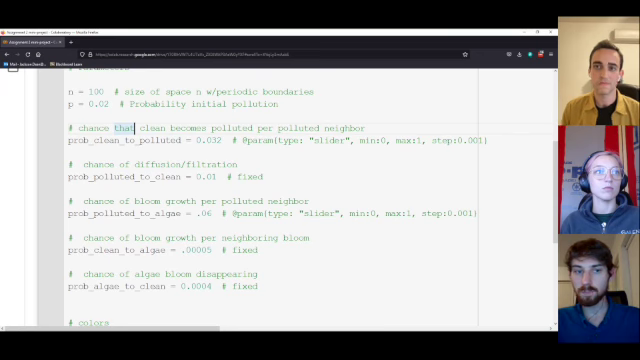
{"action": "scroll", "scroll_direction": "down", "scroll_amount": 3}
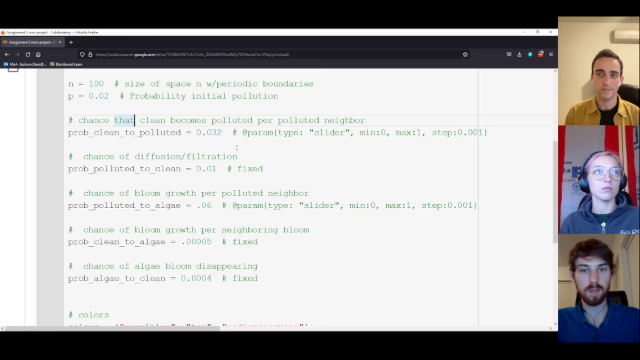
{"action": "scroll", "scroll_direction": "down", "scroll_amount": 3}
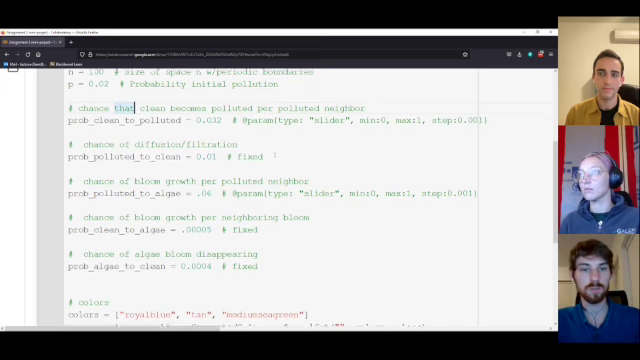
{"action": "scroll", "scroll_direction": "down", "scroll_amount": 3}
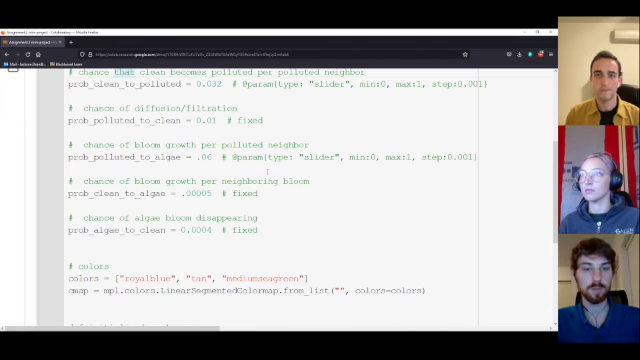
{"action": "scroll", "scroll_direction": "down", "scroll_amount": 3}
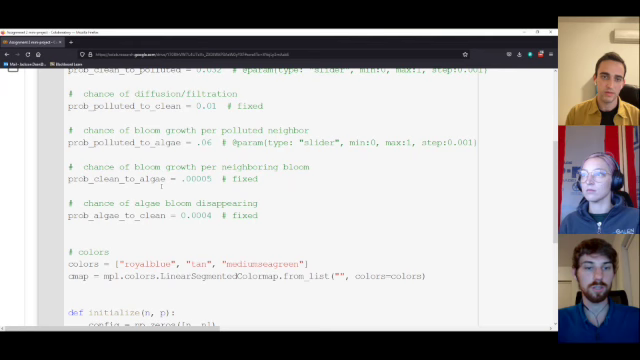
{"action": "scroll", "scroll_direction": "down", "scroll_amount": 3}
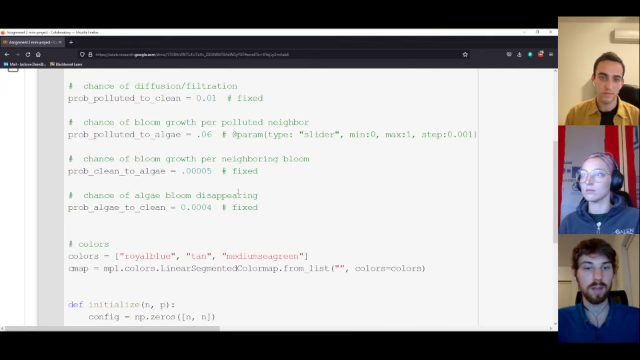
{"action": "scroll", "scroll_direction": "down", "scroll_amount": 3}
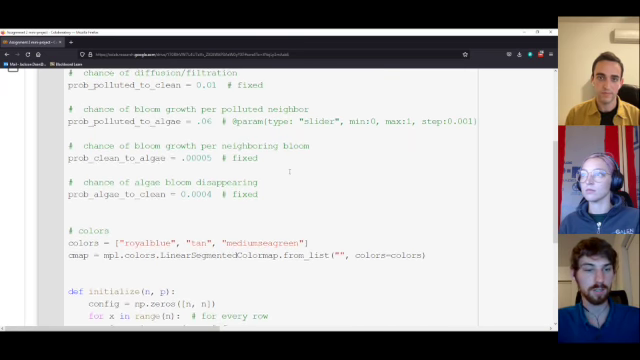
{"action": "scroll", "scroll_direction": "down", "scroll_amount": 3}
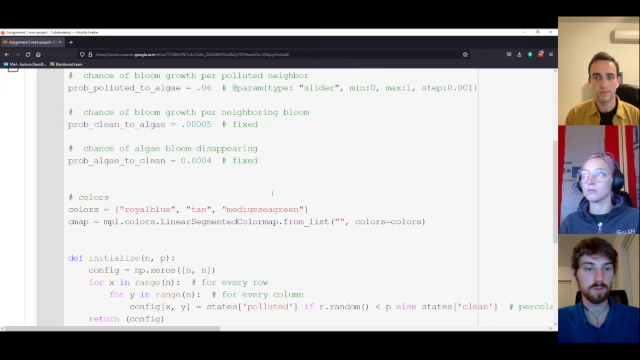
- Scroll past initialize_northwest_pointsource_of_size_s to update(config, n) and its neighbour-counting loops
{"action": "scroll", "scroll_direction": "down", "scroll_amount": 3}
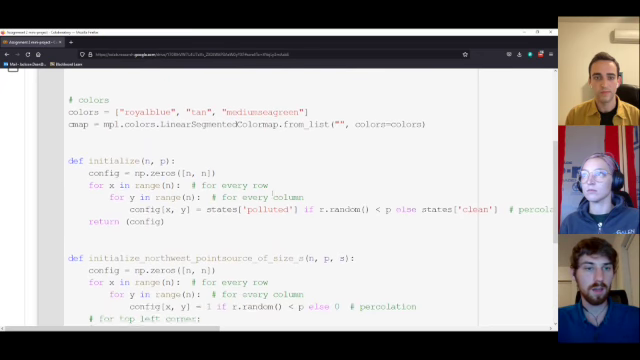
{"action": "scroll", "scroll_direction": "down", "scroll_amount": 3}
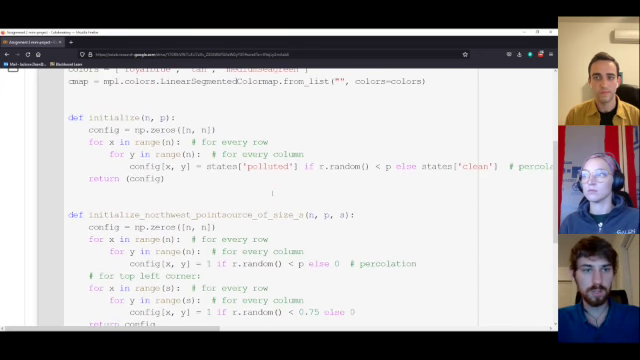
{"action": "scroll", "scroll_direction": "down", "scroll_amount": 3}
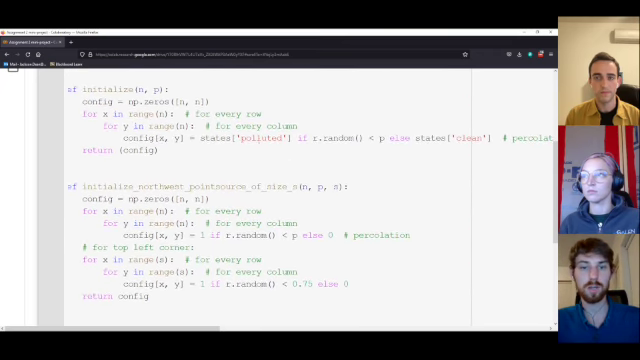
{"action": "scroll", "scroll_direction": "down", "scroll_amount": 3}
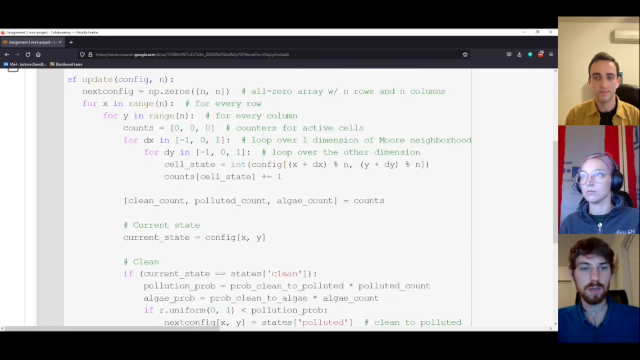
- Scroll through update's clean, polluted and algae if/elif rules down to its return statement
{"action": "scroll", "scroll_direction": "down", "scroll_amount": 3}
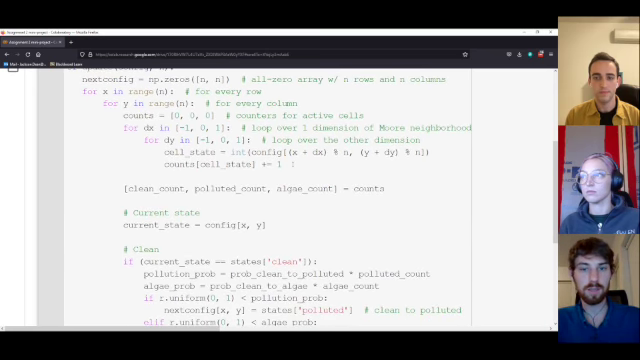
{"action": "scroll", "scroll_direction": "down", "scroll_amount": 3}
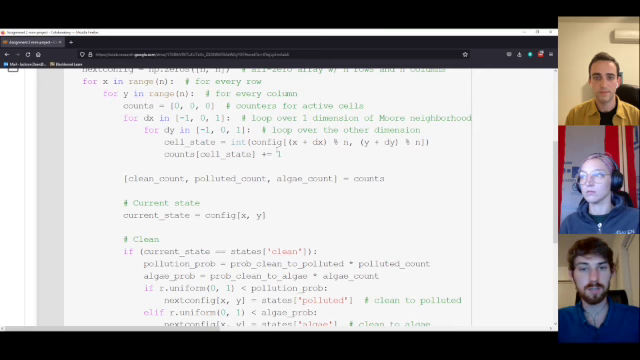
{"action": "scroll", "scroll_direction": "up", "scroll_amount": 3}
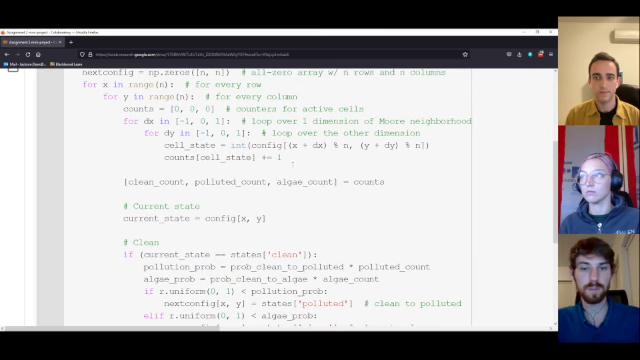
{"action": "scroll", "scroll_direction": "down", "scroll_amount": 3}
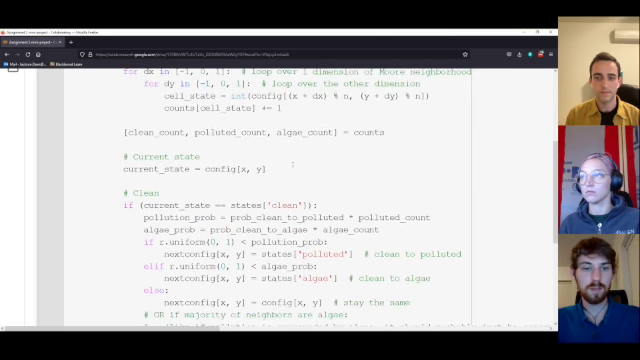
{"action": "scroll", "scroll_direction": "down", "scroll_amount": 3}
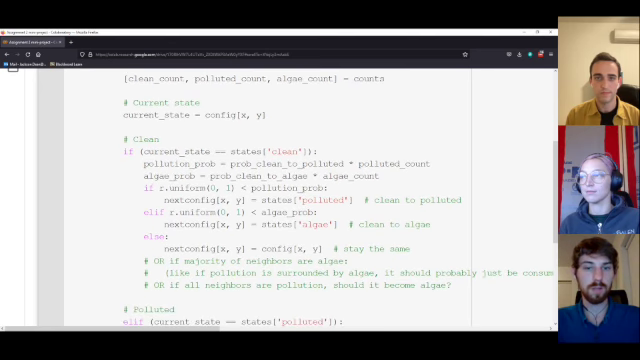
{"action": "scroll", "scroll_direction": "down", "scroll_amount": 3}
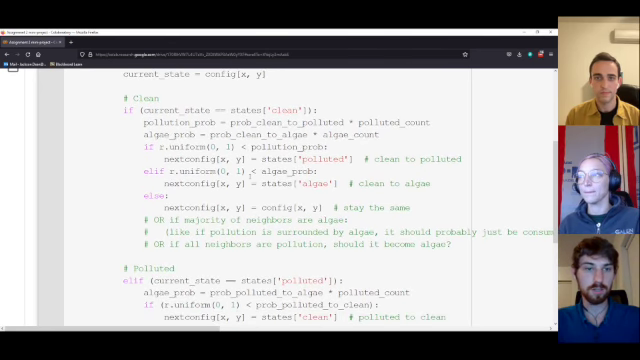
{"action": "scroll", "scroll_direction": "up", "scroll_amount": 3}
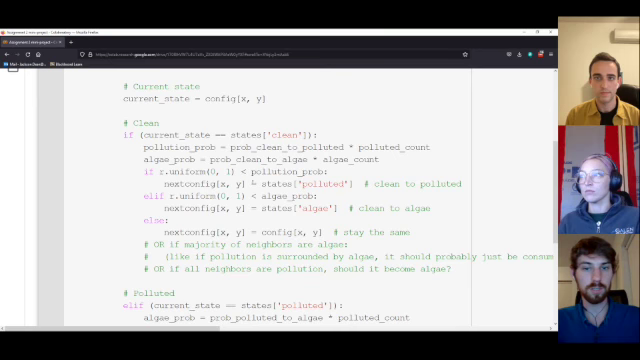
{"action": "scroll", "scroll_direction": "down", "scroll_amount": 3}
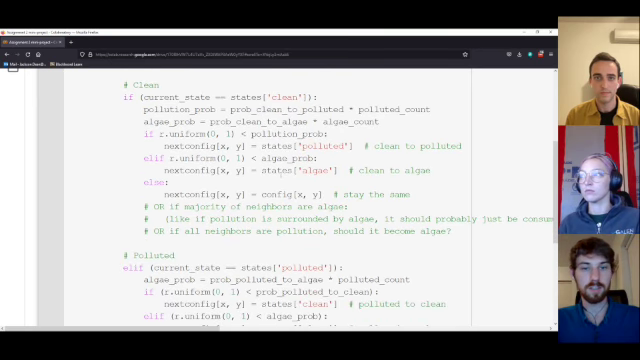
{"action": "scroll", "scroll_direction": "down", "scroll_amount": 3}
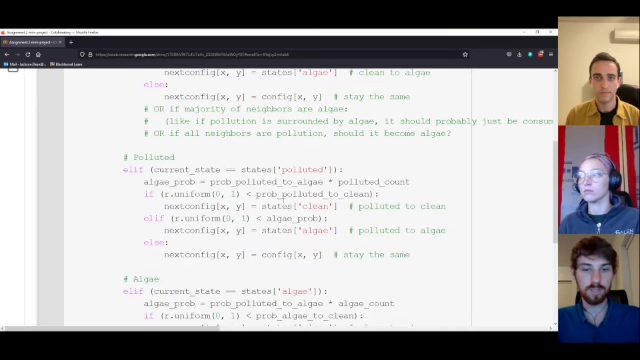
{"action": "scroll", "scroll_direction": "down", "scroll_amount": 3}
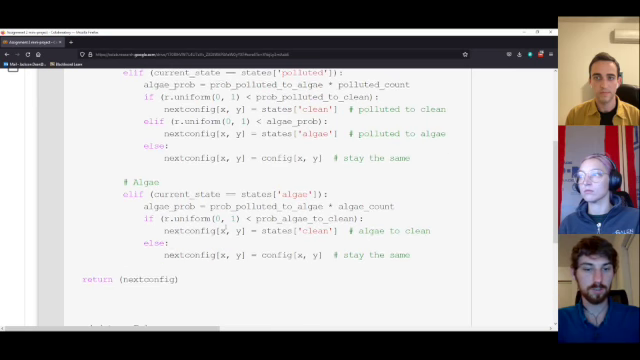
{"action": "scroll", "scroll_direction": "down", "scroll_amount": 3}
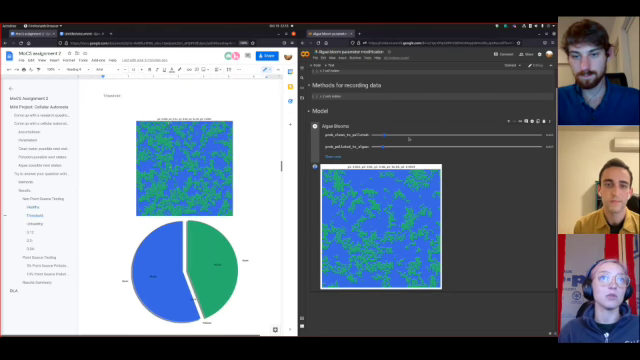
- Move the report past the Unhealthy grid and pie chart to the algal bloom bar chart
{"action": "left_click_drag", "start_coordinate": [420, 131], "coordinate": [384, 131]}
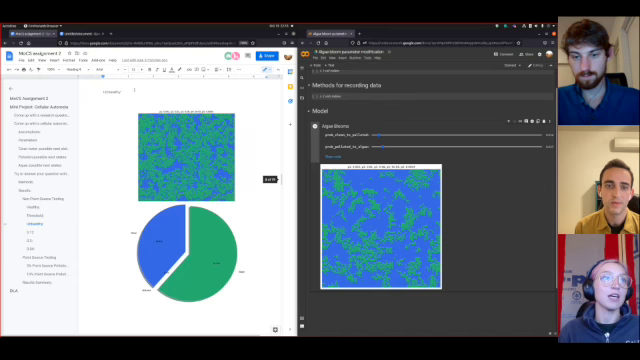
{"action": "scroll", "scroll_direction": "down", "scroll_amount": 3}
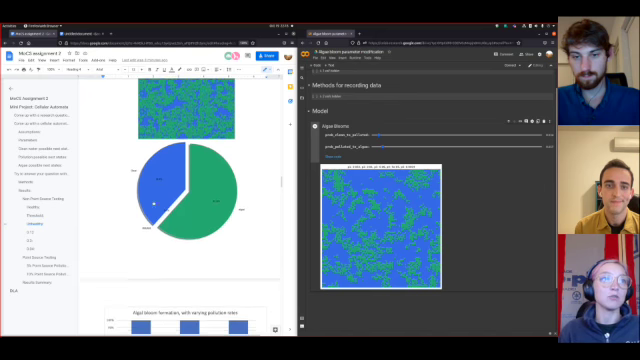
{"action": "scroll", "scroll_direction": "down", "scroll_amount": 3}
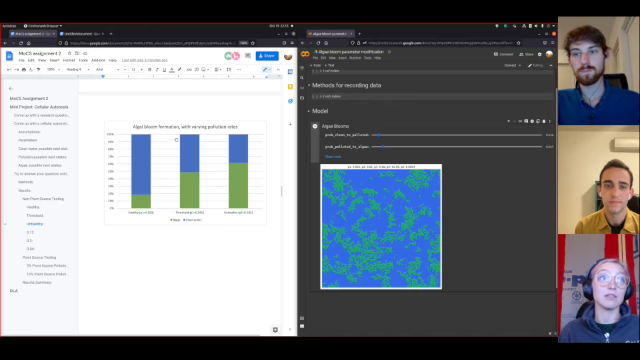
- Scroll past the pollution/algae rate table to the 0.12 section's grid and pie chart
{"action": "scroll", "scroll_direction": "down", "scroll_amount": 3}
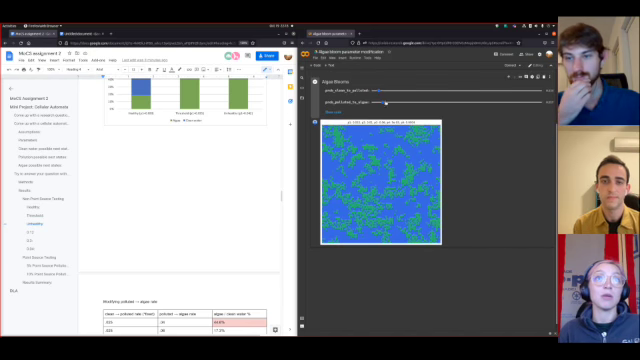
{"action": "scroll", "scroll_direction": "down", "scroll_amount": 3}
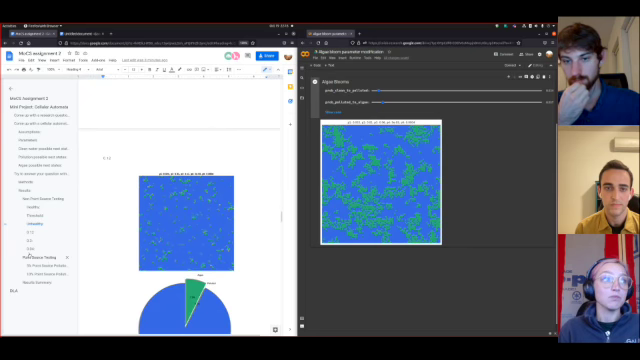
{"action": "scroll", "scroll_direction": "down", "scroll_amount": 3}
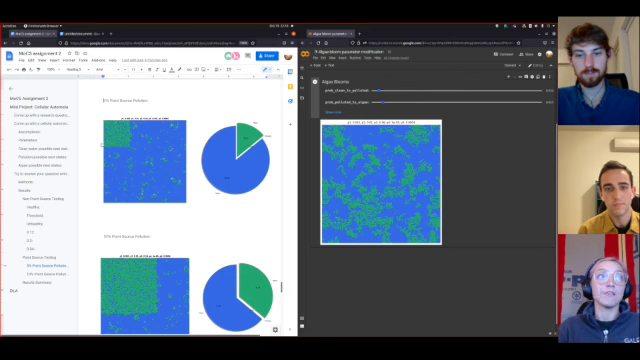
- Scroll down to the 5% and 10% Point Source Pollution grids and pie charts
{"action": "scroll", "scroll_direction": "down", "scroll_amount": 3}
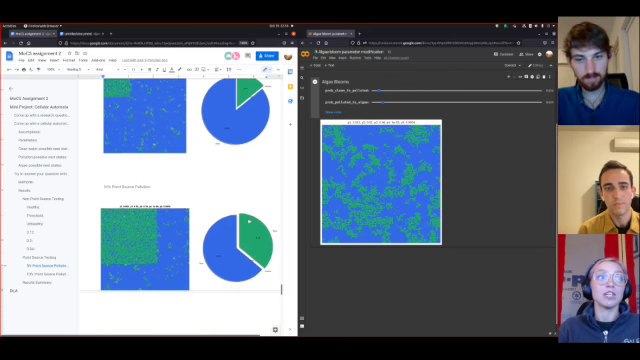